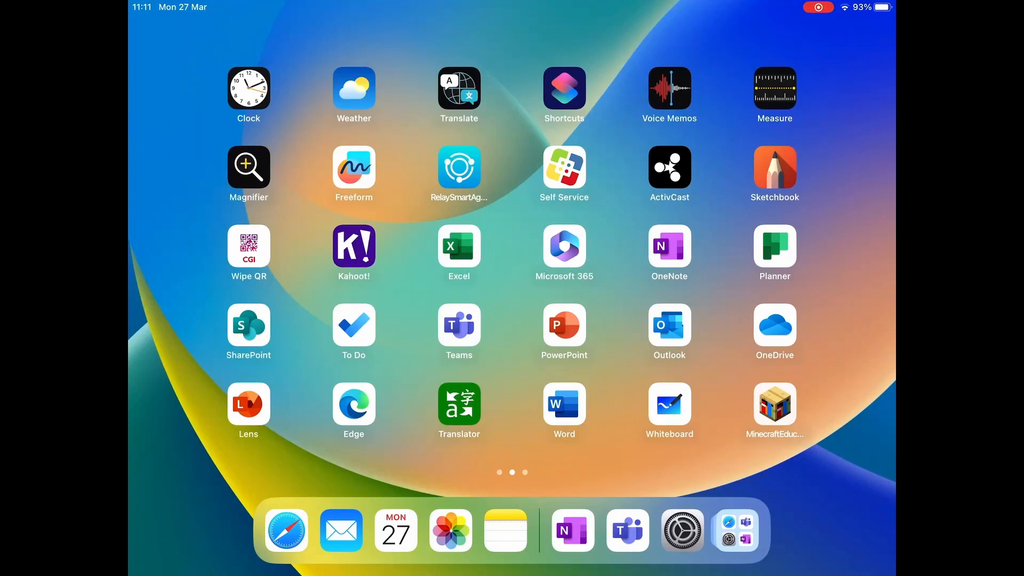
Launch Microsoft Teams and bring up the S1 Social Subjects General channel
left_click(458, 327)
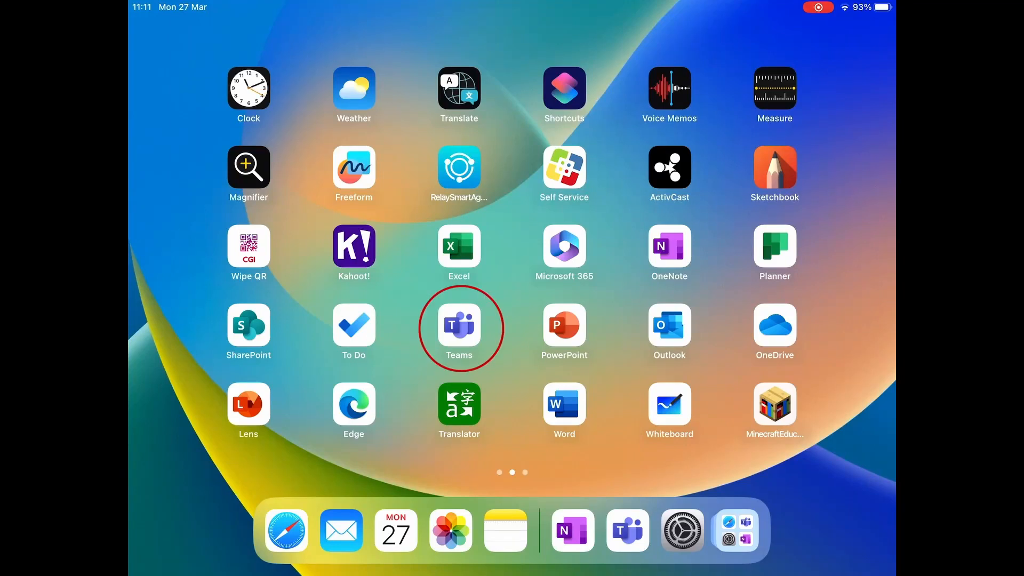
left_click(458, 324)
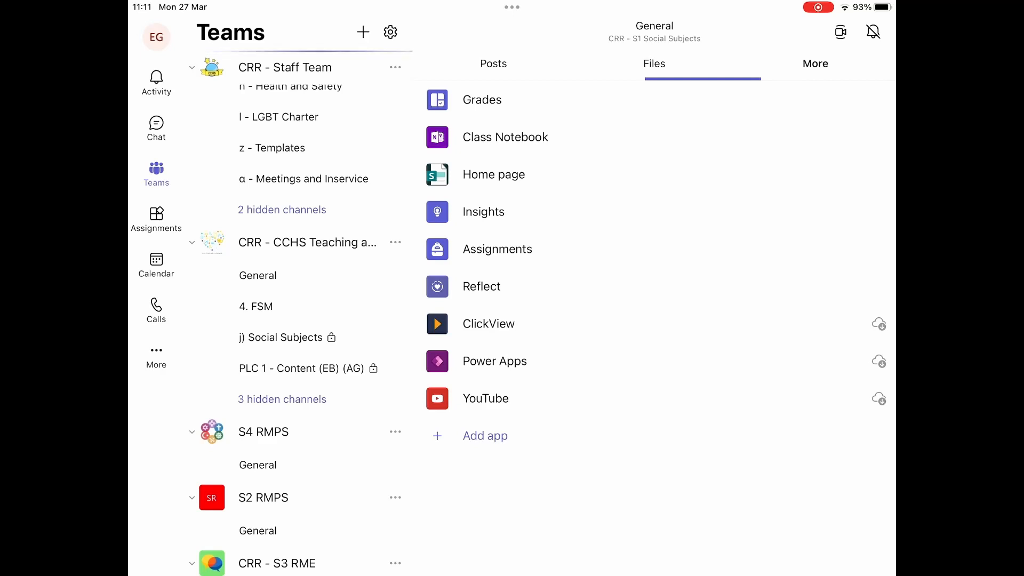
scroll("down", 3)
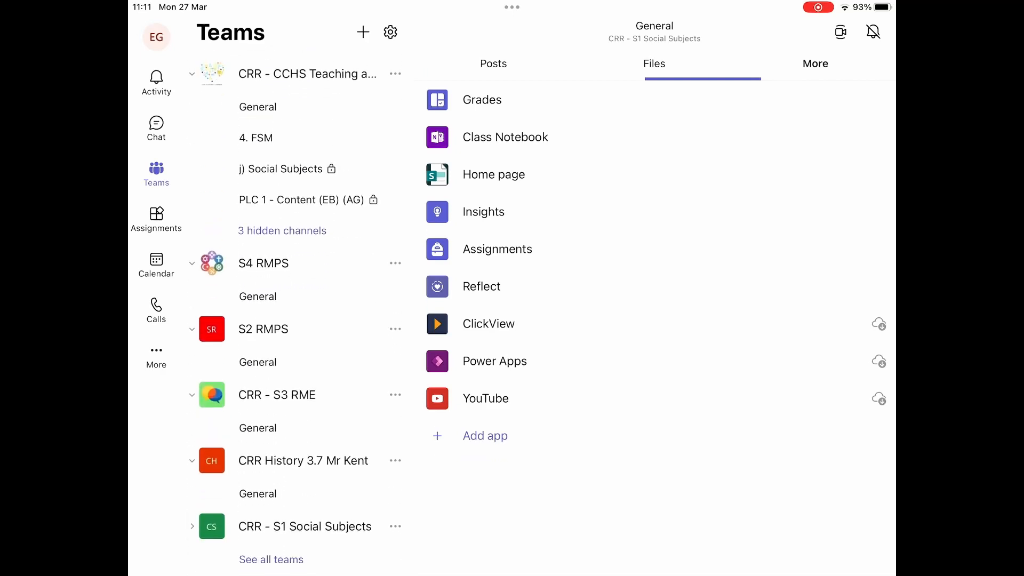
left_click(493, 63)
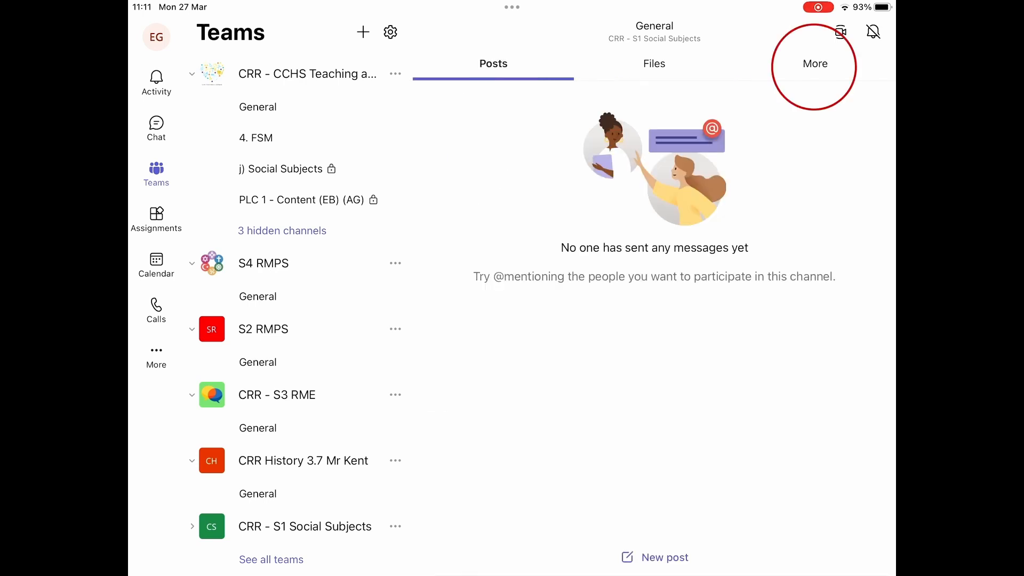
Reach the team's Class Notebook from the channel's More tab
left_click(814, 63)
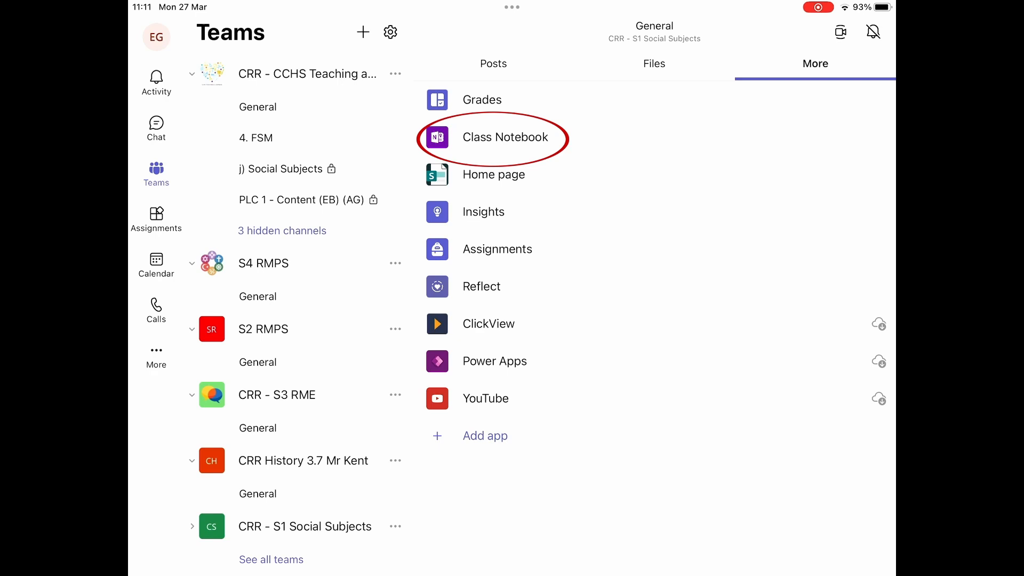
left_click(506, 138)
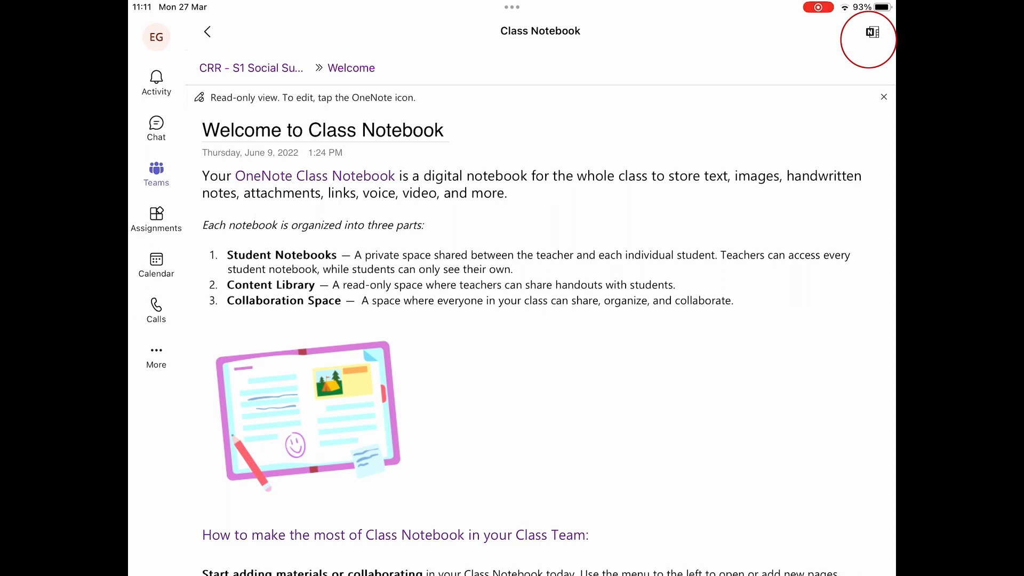
Switch the notebook into OneNote, go to the Places of worship section, then return home
left_click(869, 33)
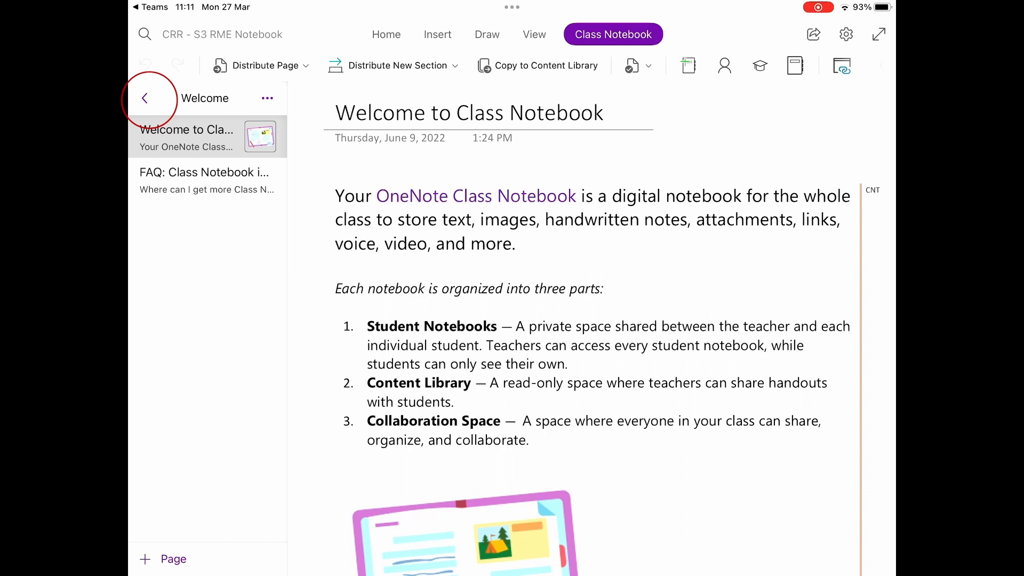
left_click(145, 98)
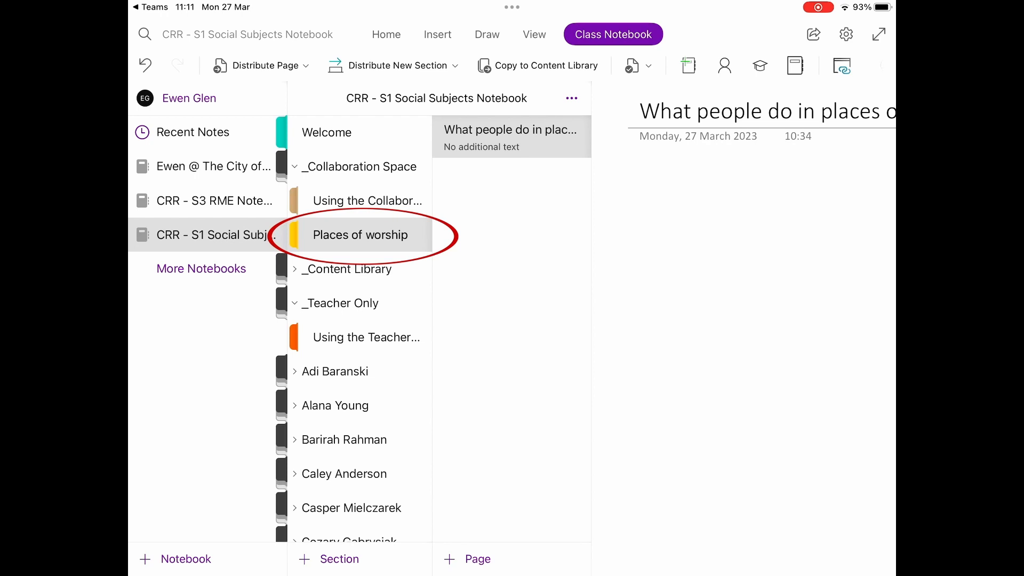
left_click(359, 235)
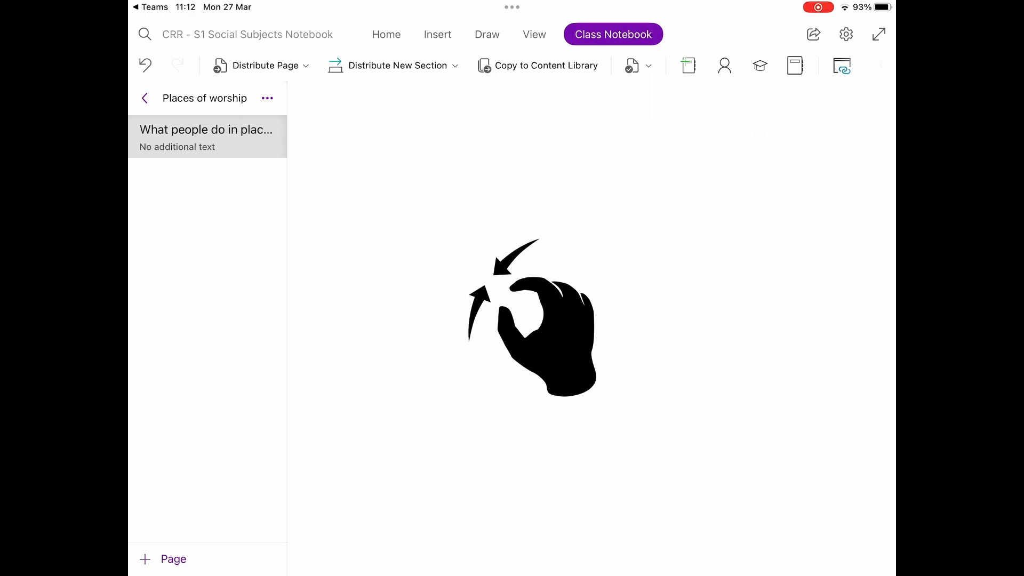
left_click(205, 138)
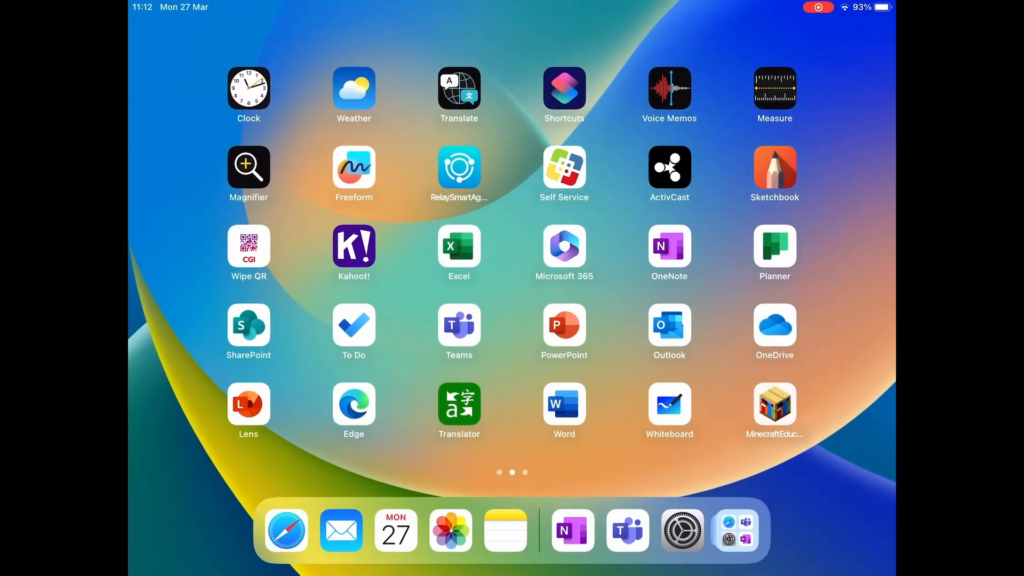
Search Google for 'mosque prayer' in Safari, preview the Penny Appeal photo, then return home
left_click(286, 530)
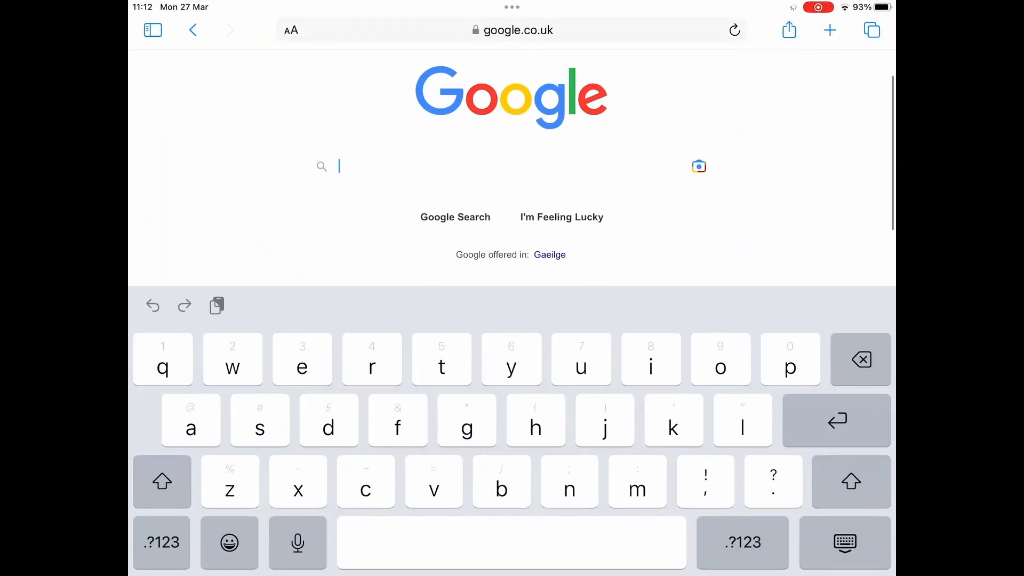
type("mosque prayer")
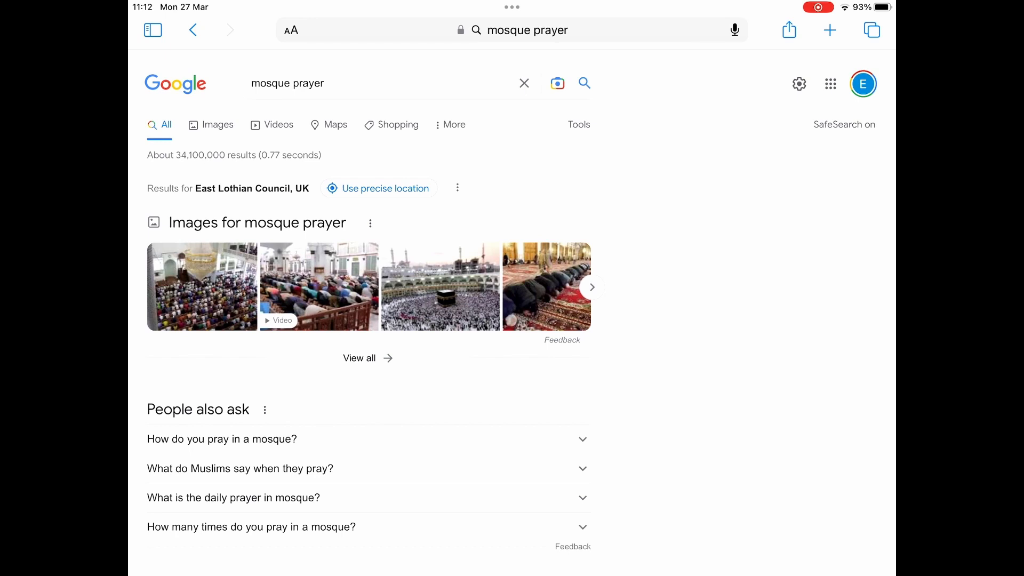
left_click(218, 125)
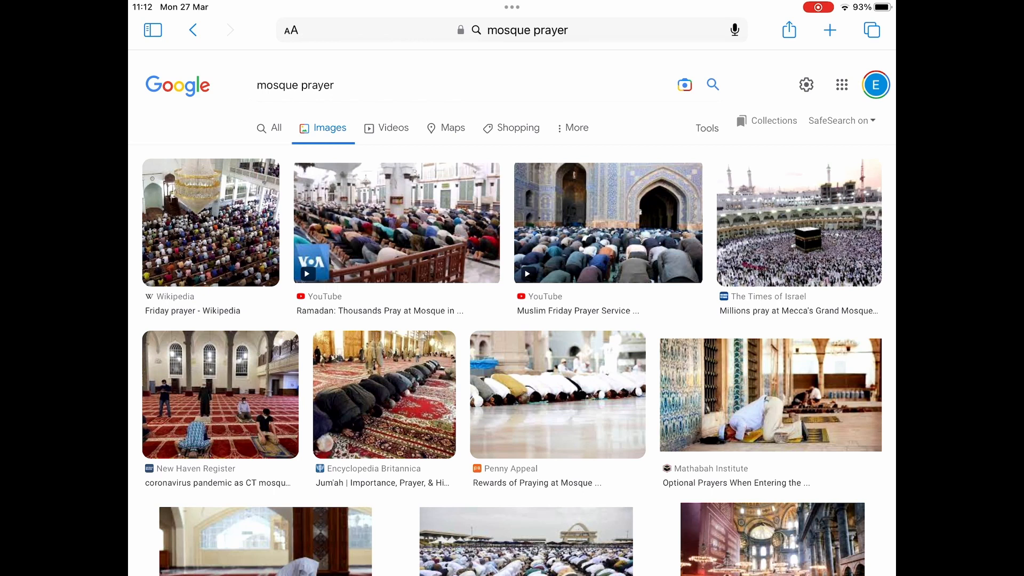
left_click(557, 394)
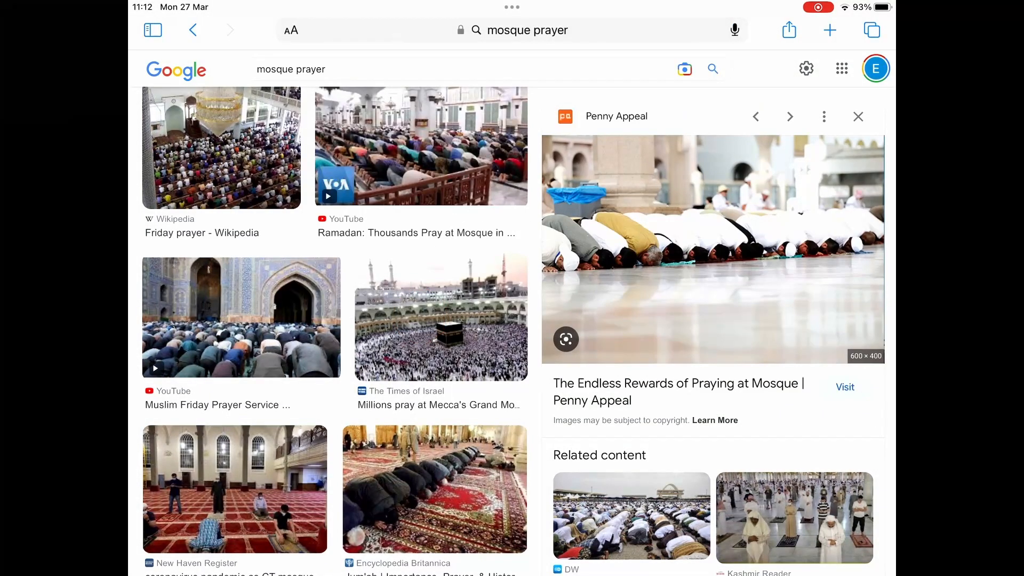
key("home")
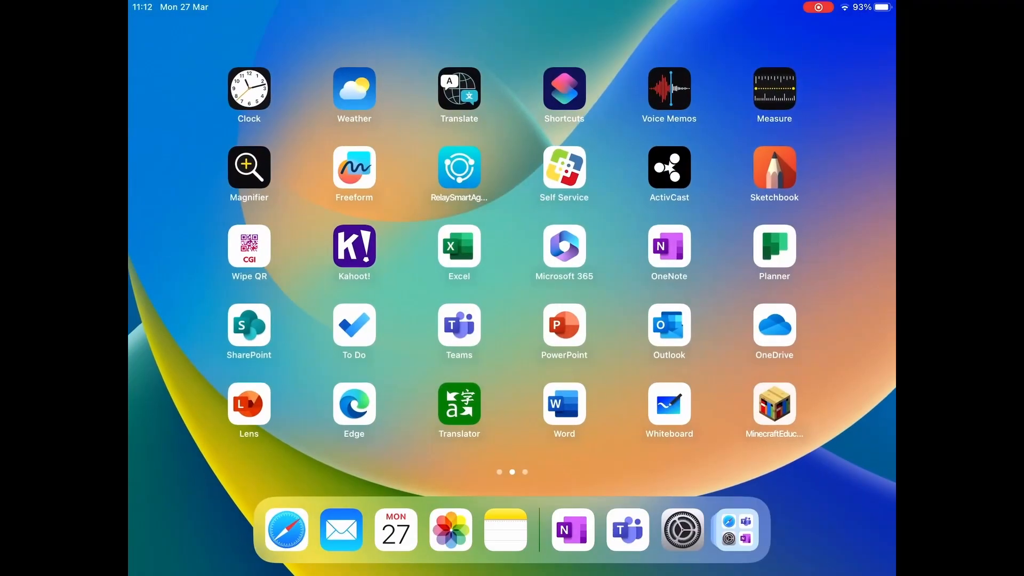
Return to OneNote from the Home Screen dock
left_click(572, 530)
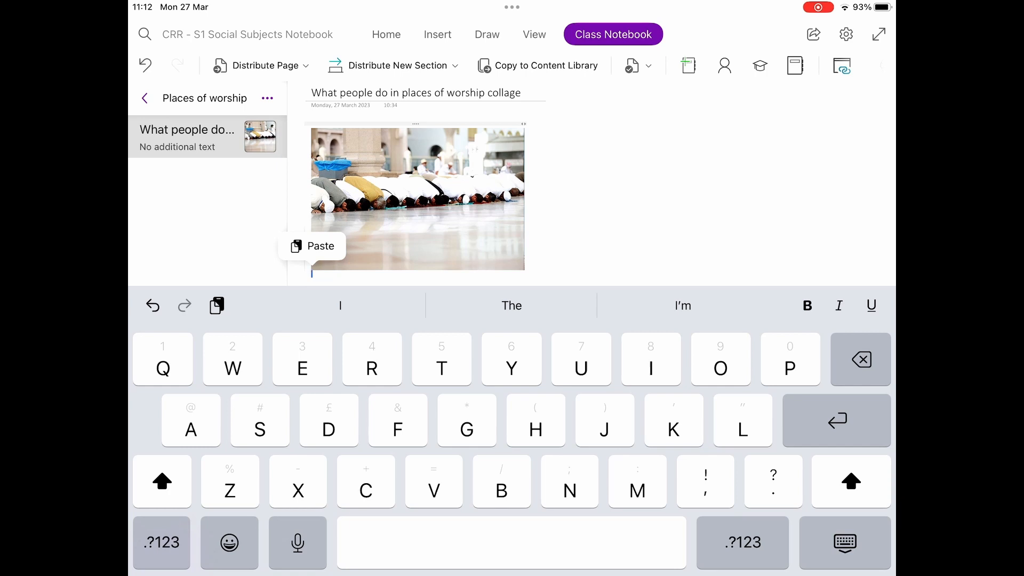
Write the first caption sentence: 'On Fridays Muslims meet at the Mosque to pray.'
type("On Fridays Mus")
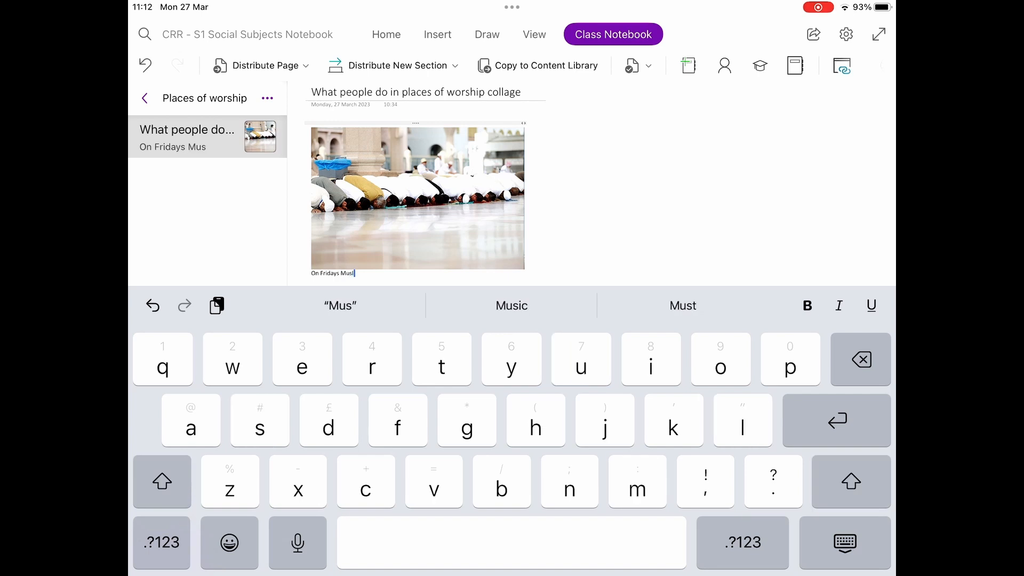
type("ims meet at t")
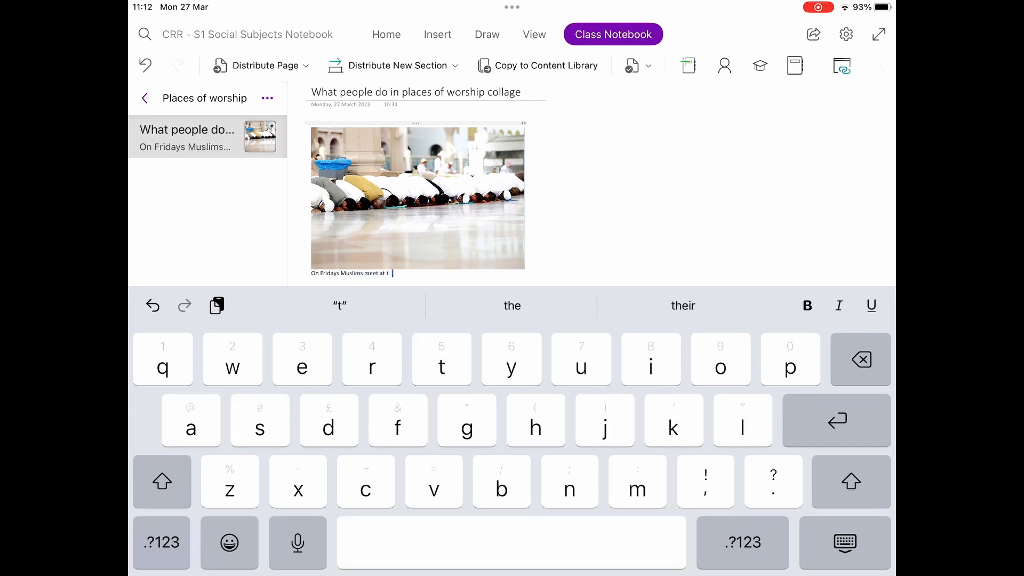
type("he Mosque to")
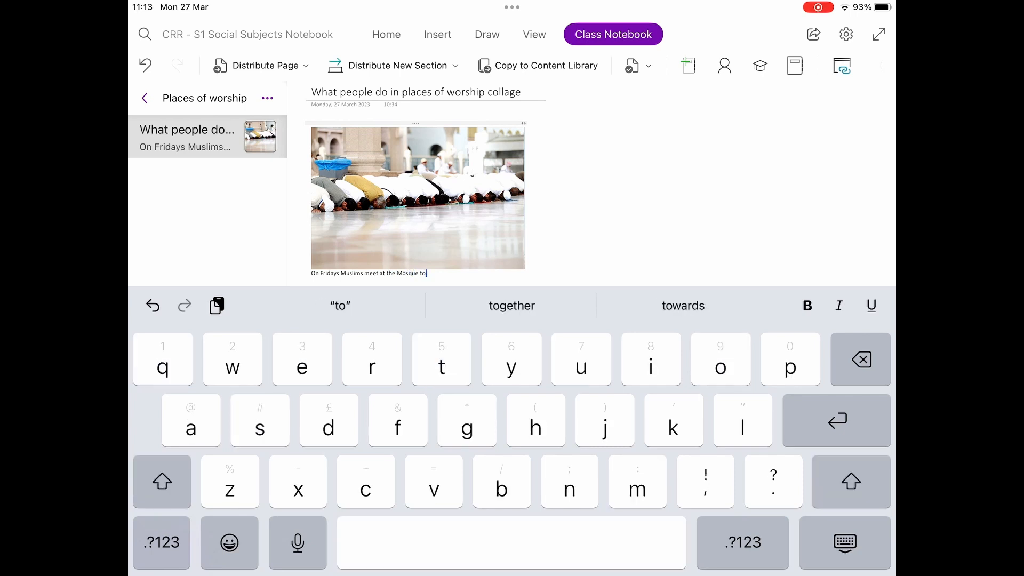
type("pray. Men an")
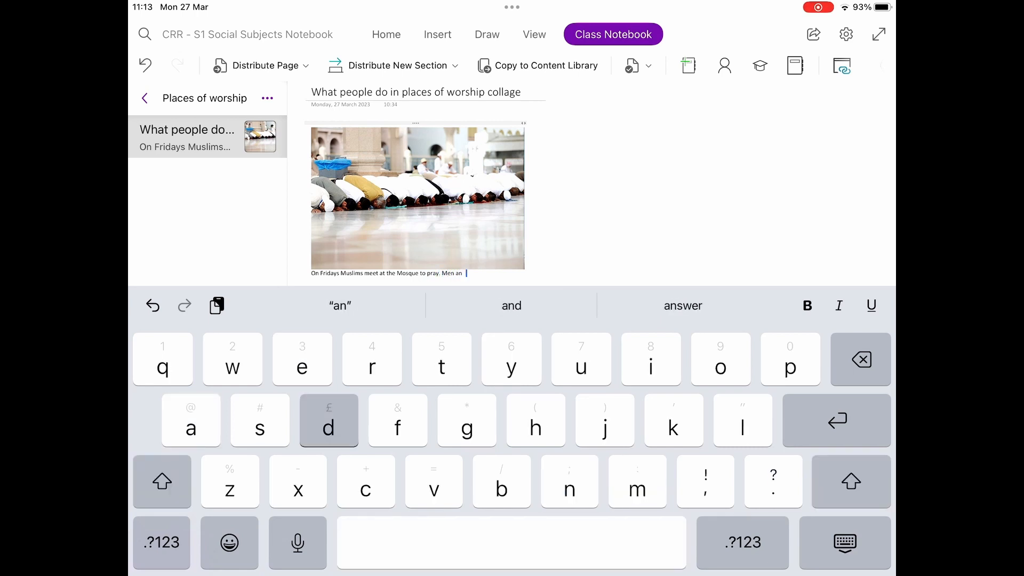
Finish with 'Men and women pray separately.', accepting the autocorrect and adding the full stop
type("d women pray sepe")
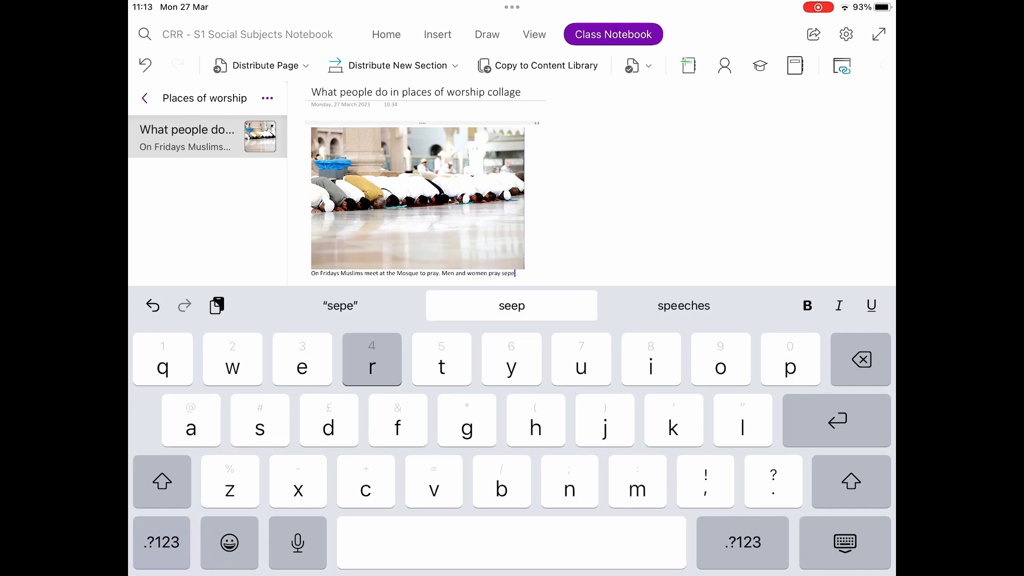
type("rat")
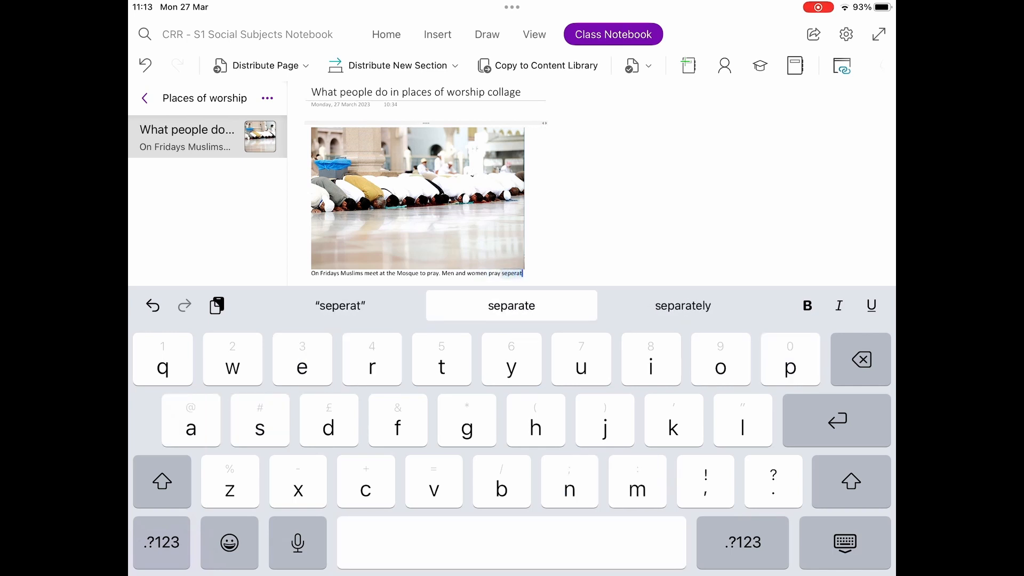
left_click(682, 305)
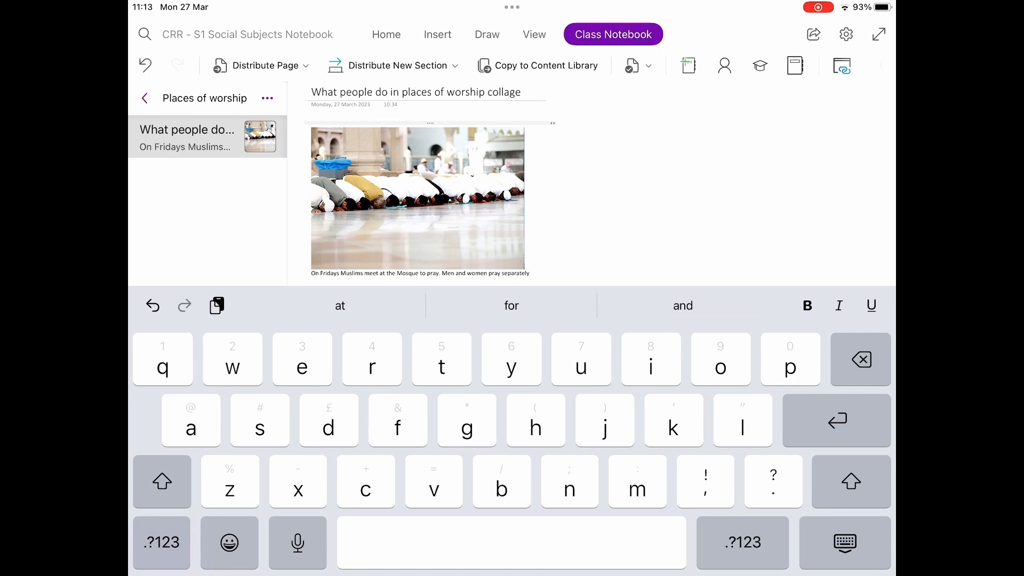
left_click(161, 481)
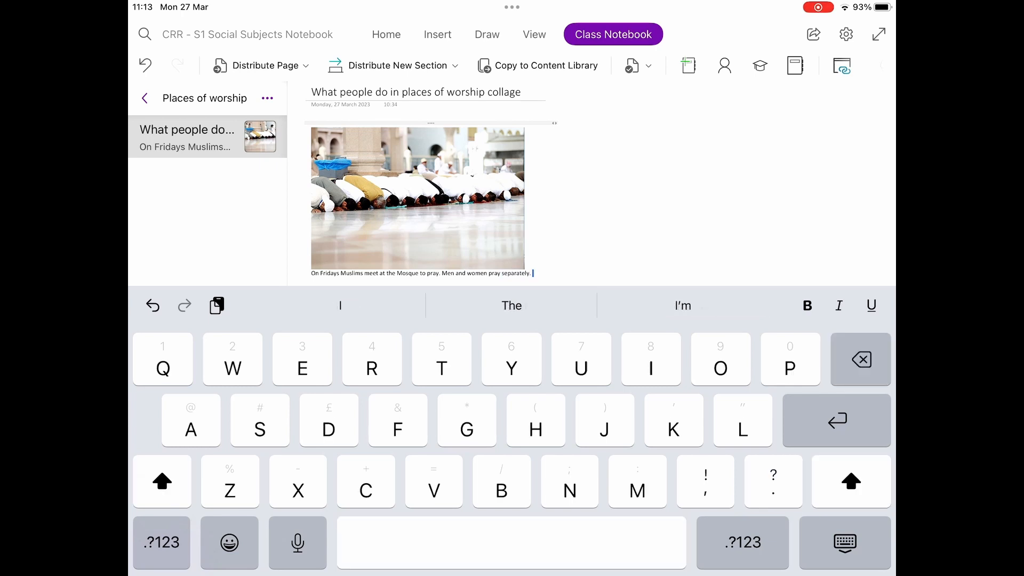